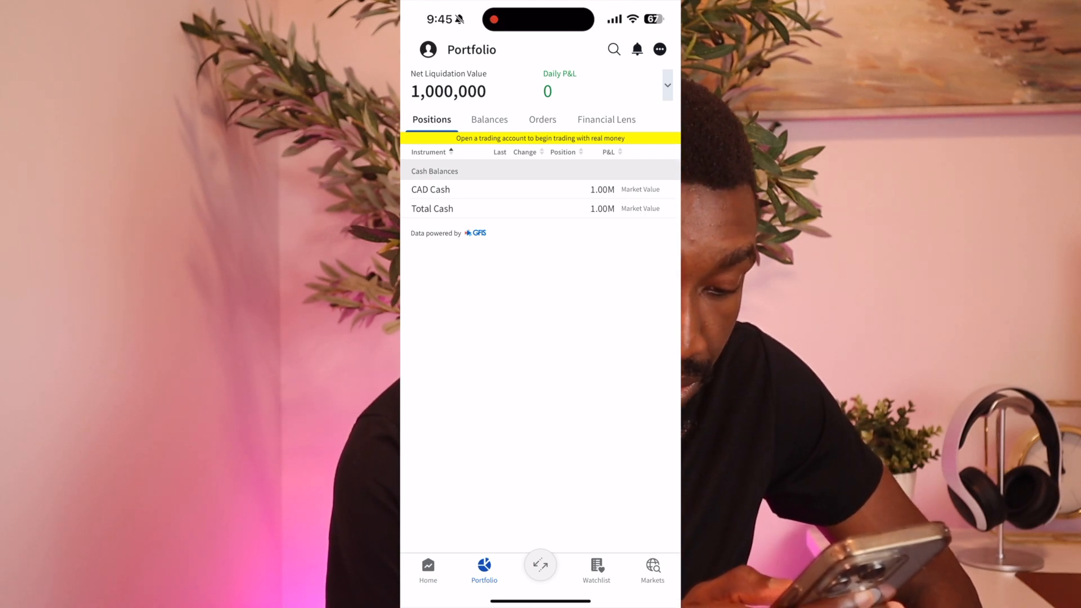
- Start a buy order for TQQQ from its quote page under Recently Viewed
{"action": "left_click", "coordinate": [541, 565]}
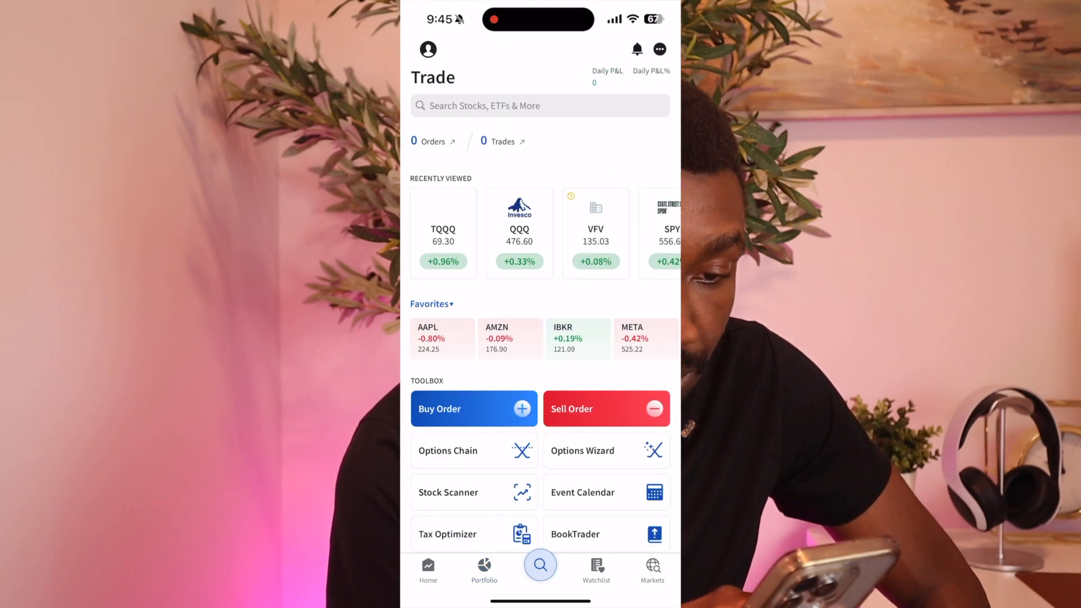
{"action": "left_click", "coordinate": [444, 232]}
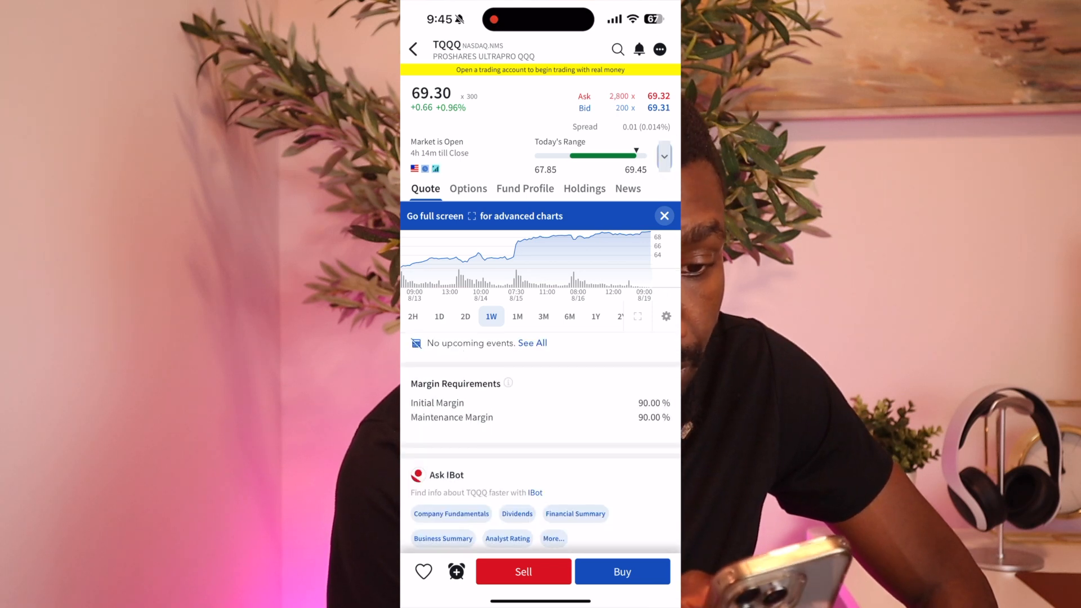
{"action": "left_click", "coordinate": [664, 216]}
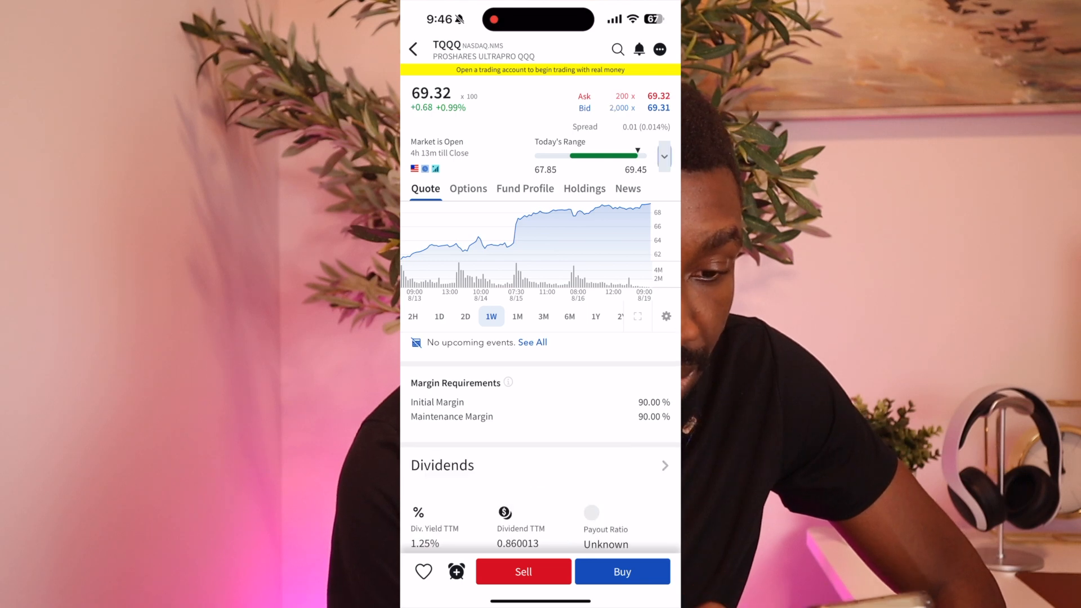
{"action": "left_click", "coordinate": [622, 572]}
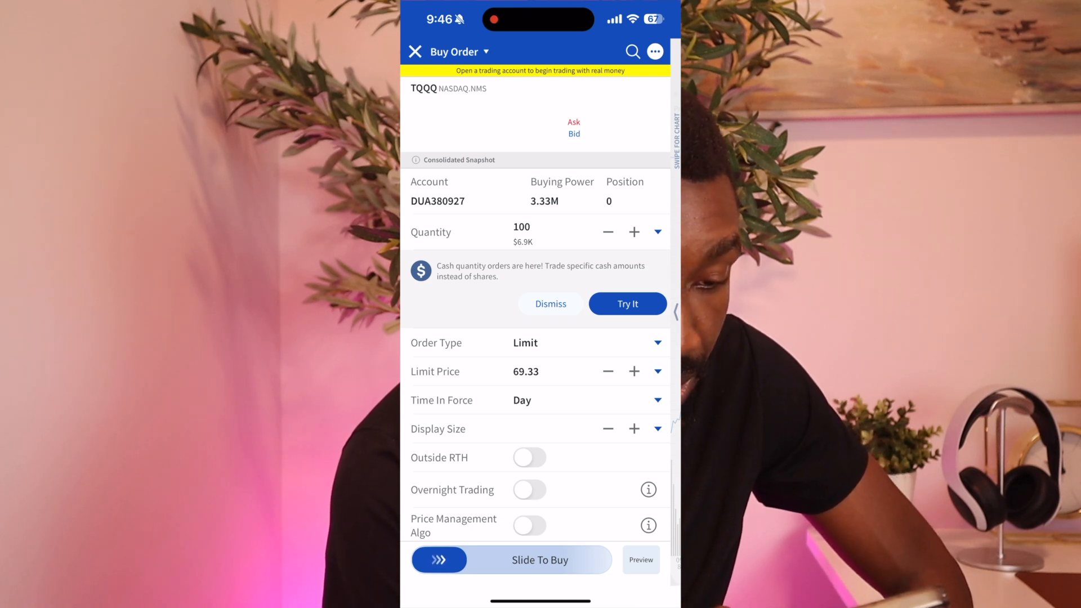
- Switch the TQQQ buy order's type from Limit to Market
{"action": "left_click", "coordinate": [657, 343]}
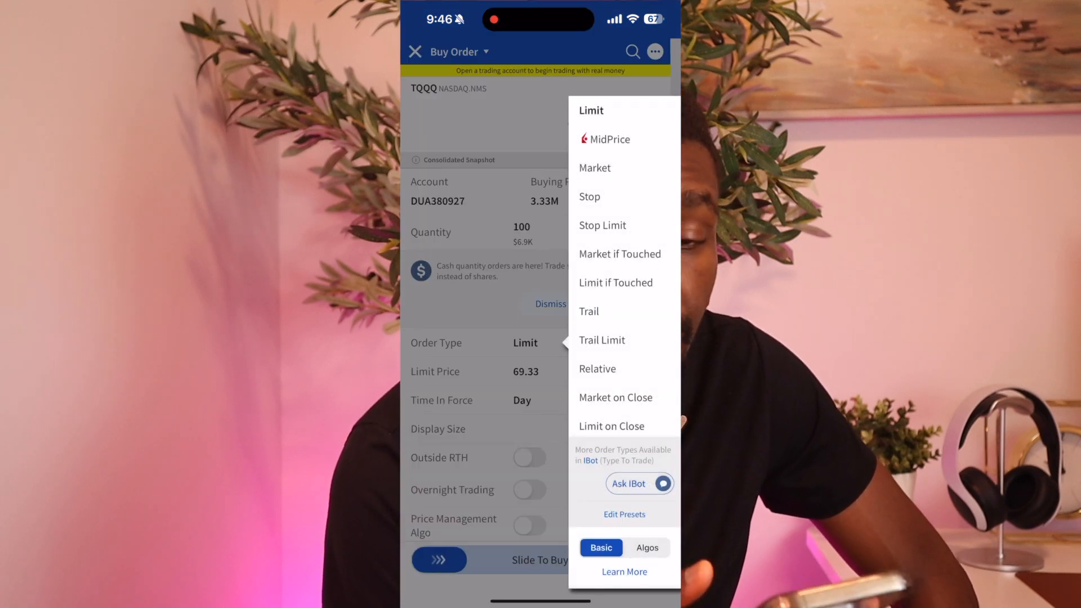
{"action": "left_click", "coordinate": [594, 168]}
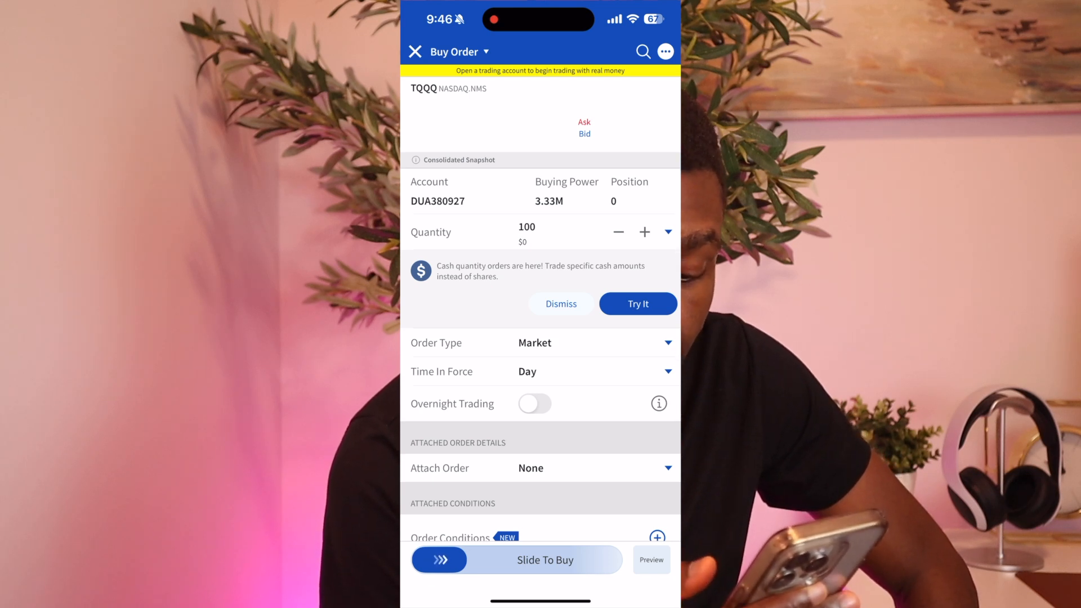
- Submit the 100-share TQQQ market buy, declining the trade alert, and return to the Trade screen
{"action": "left_click_drag", "start_coordinate": [439, 560], "coordinate": [614, 560]}
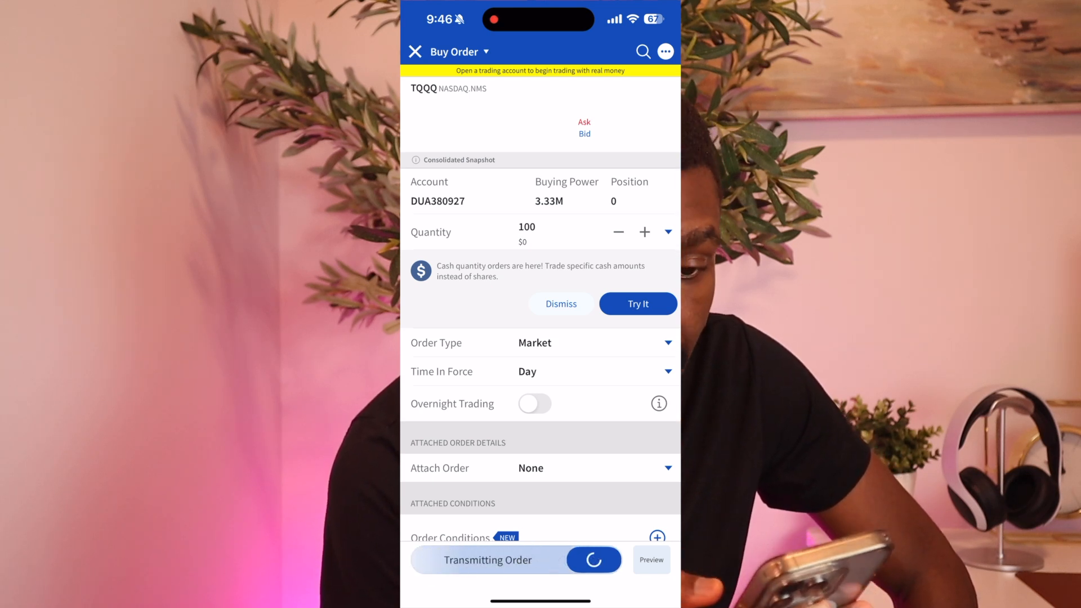
{"action": "left_click", "coordinate": [487, 560]}
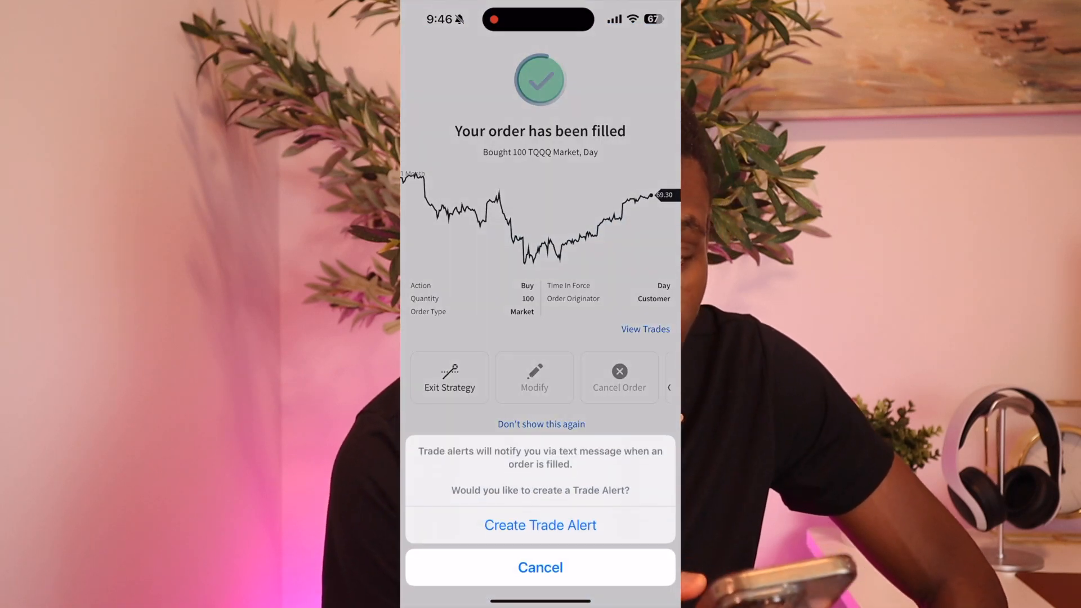
{"action": "left_click", "coordinate": [540, 567]}
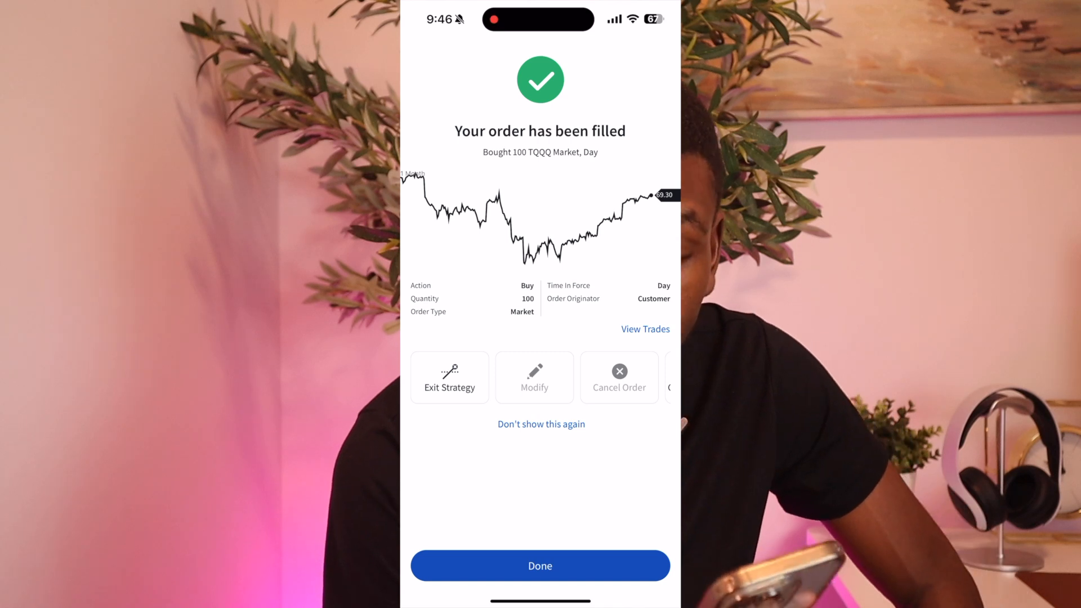
{"action": "left_click", "coordinate": [539, 566]}
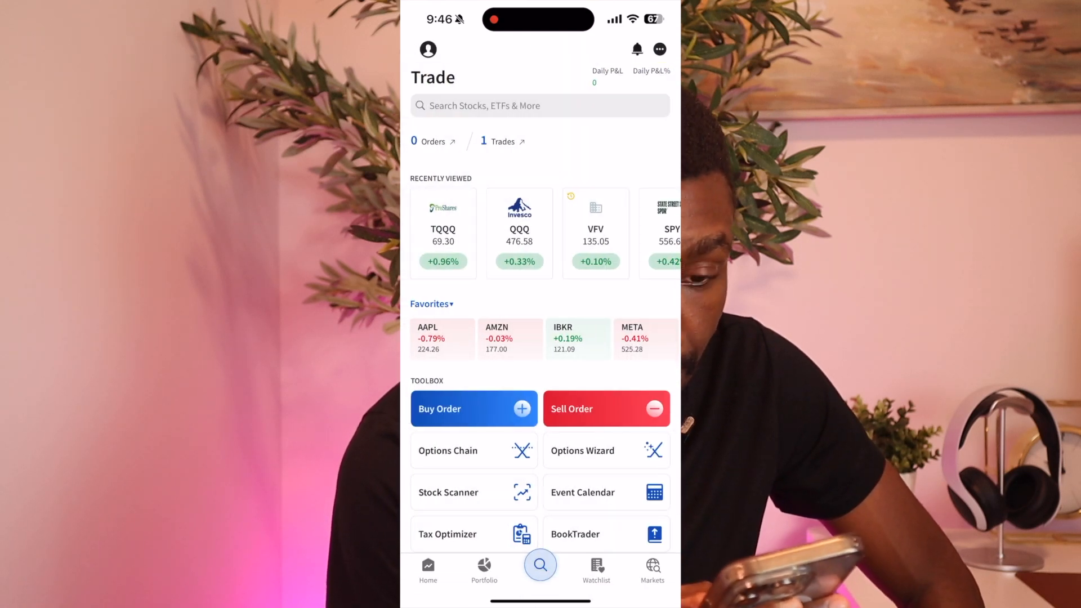
- View the portfolio, now listing 100 TQQQ shares and negative USD cash
{"action": "left_click", "coordinate": [484, 568]}
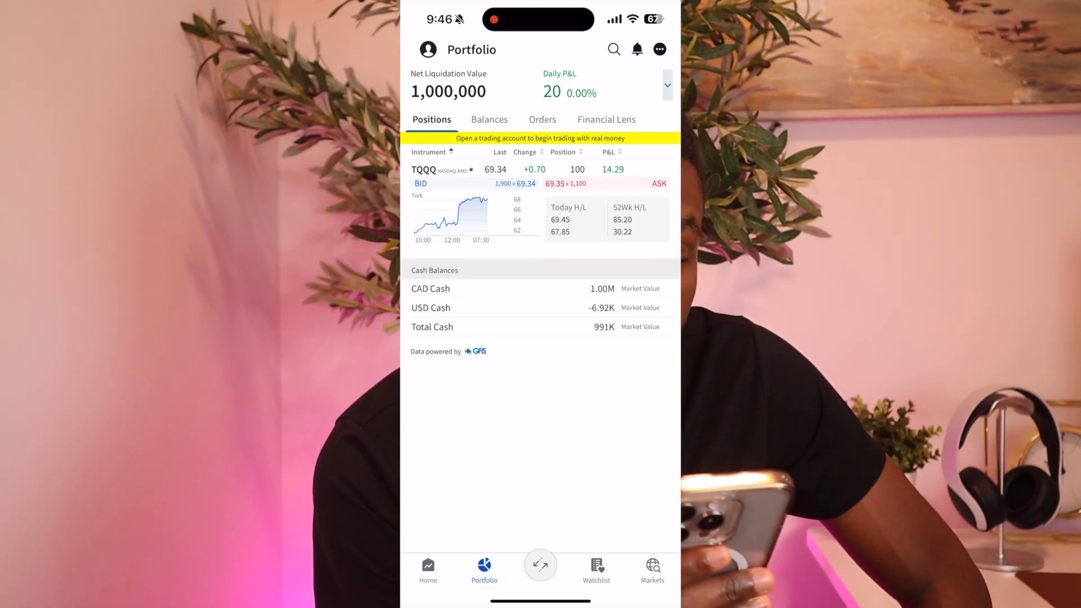
- Start a sell order for the TQQQ position with quantity entered as a cash amount
{"action": "left_click", "coordinate": [425, 169]}
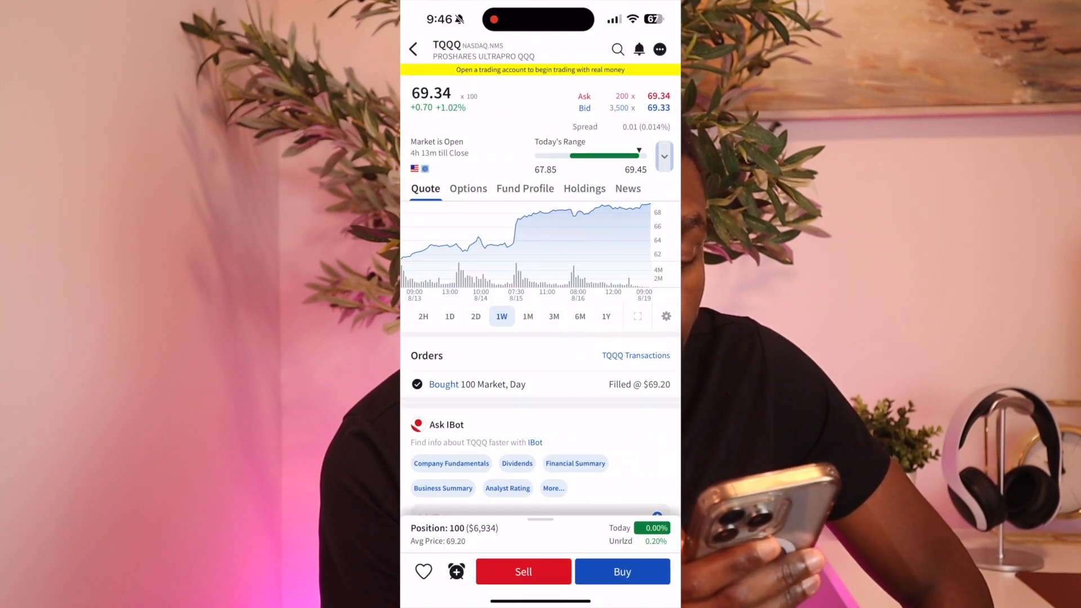
{"action": "left_click", "coordinate": [522, 572]}
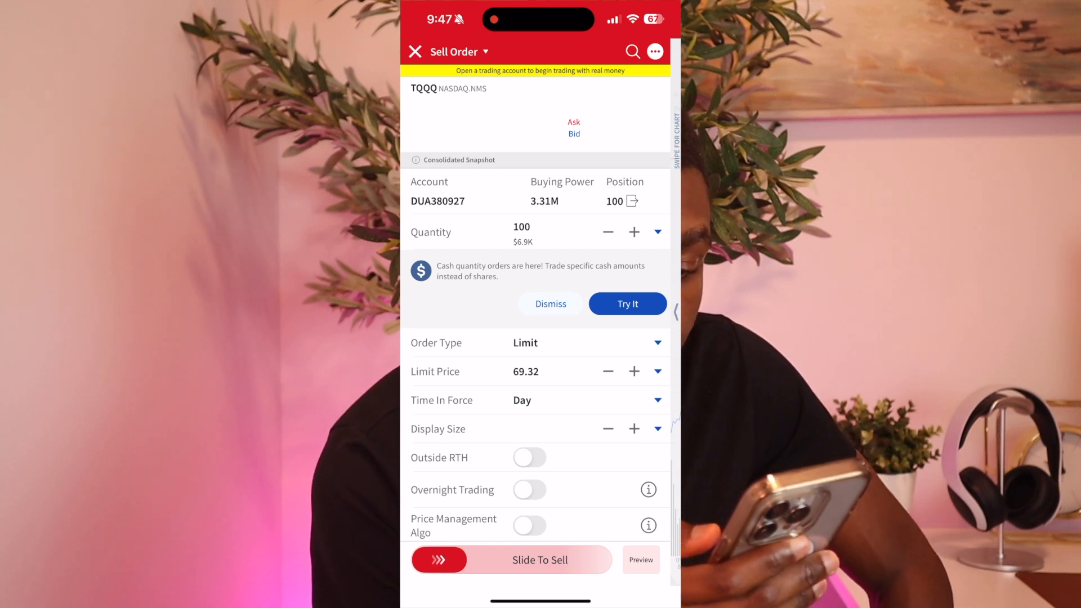
{"action": "left_click", "coordinate": [521, 232]}
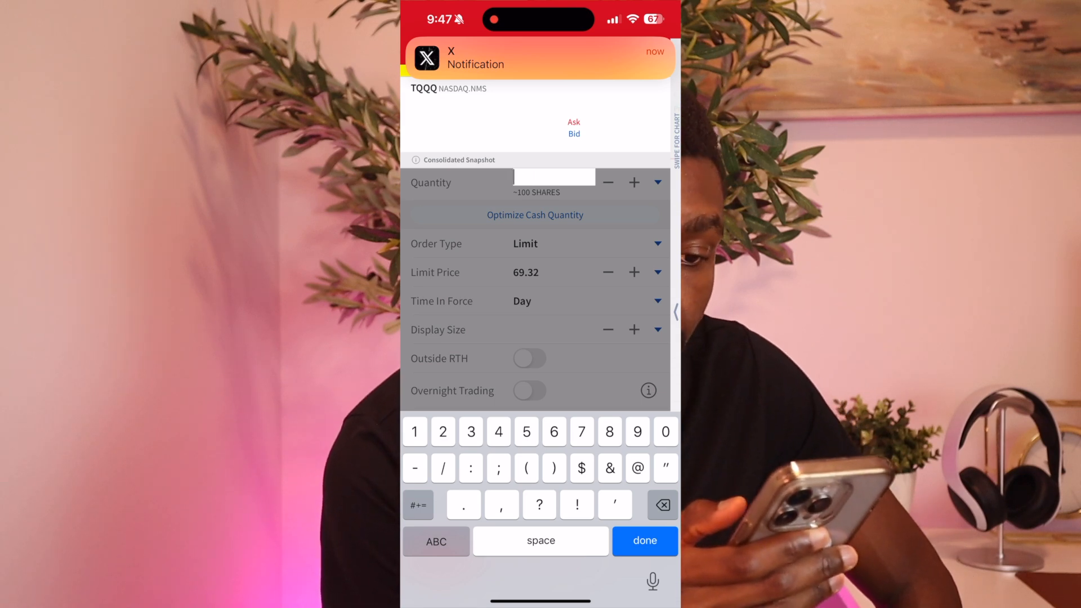
- Enter 5000 as the cash quantity and submit the 100-share TQQQ limit sell at 69.32
{"action": "type", "text": "5000"}
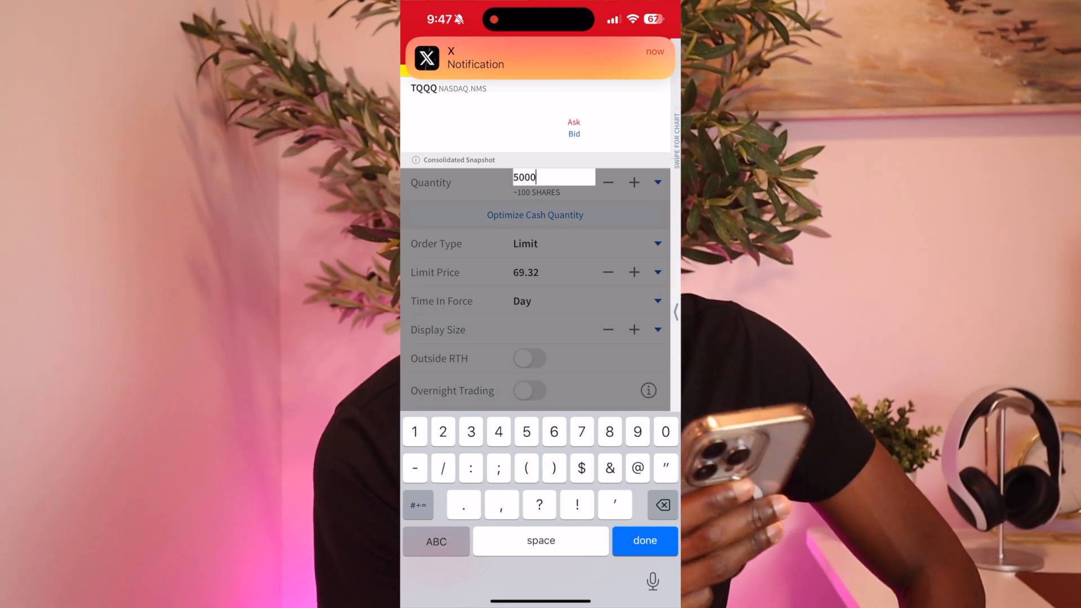
{"action": "left_click", "coordinate": [644, 540]}
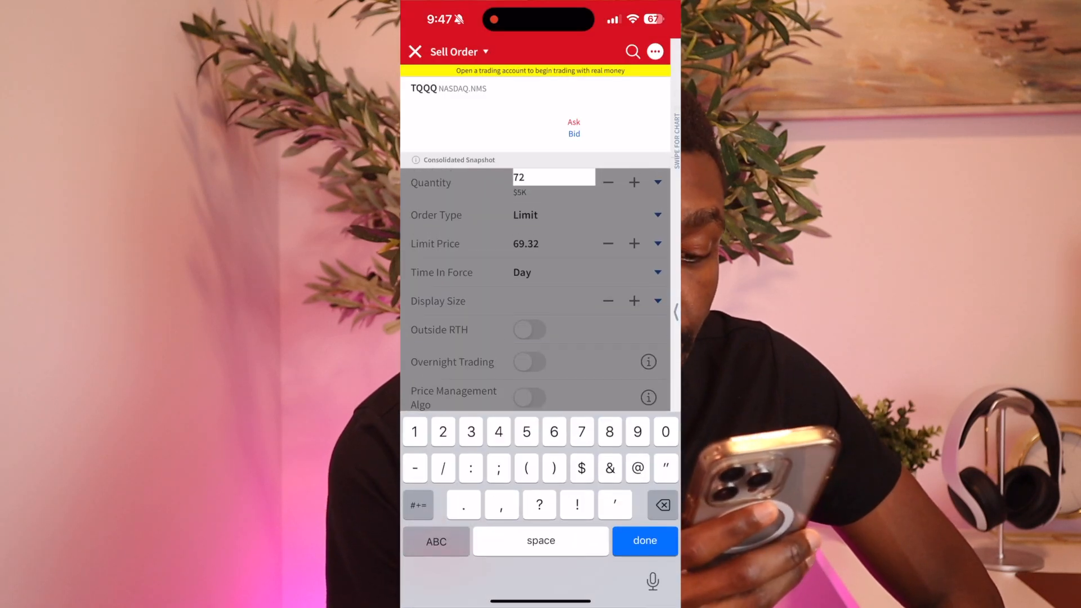
{"action": "left_click", "coordinate": [666, 431]}
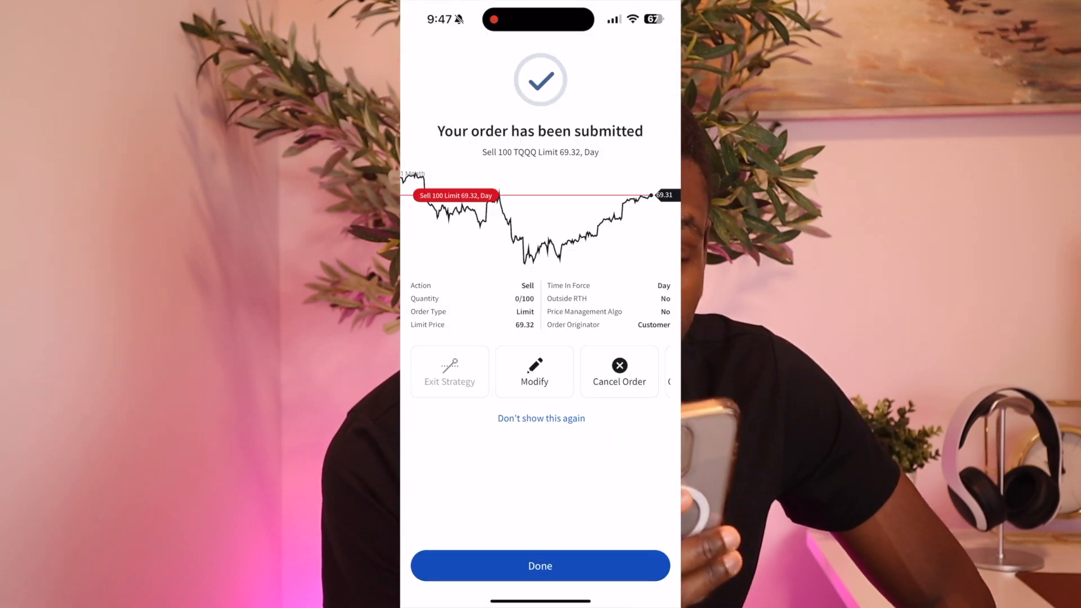
- Modify the pending 100-share TQQQ limit sell into a market order ticket
{"action": "left_click", "coordinate": [534, 370]}
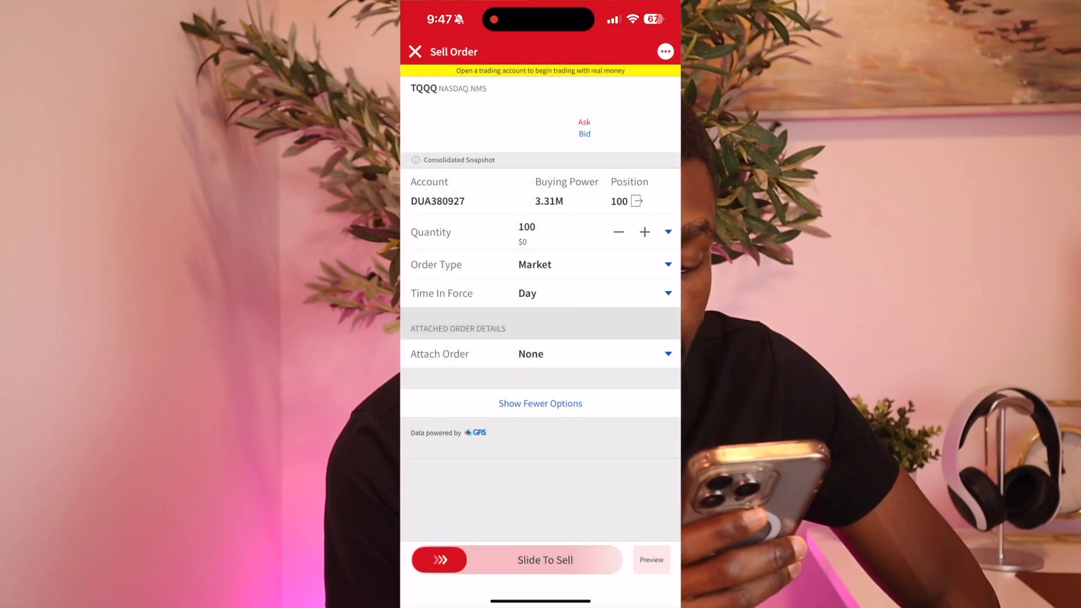
- Submit the 100-share TQQQ market sell and view the portfolio with no positions left
{"action": "left_click_drag", "start_coordinate": [439, 560], "coordinate": [617, 559]}
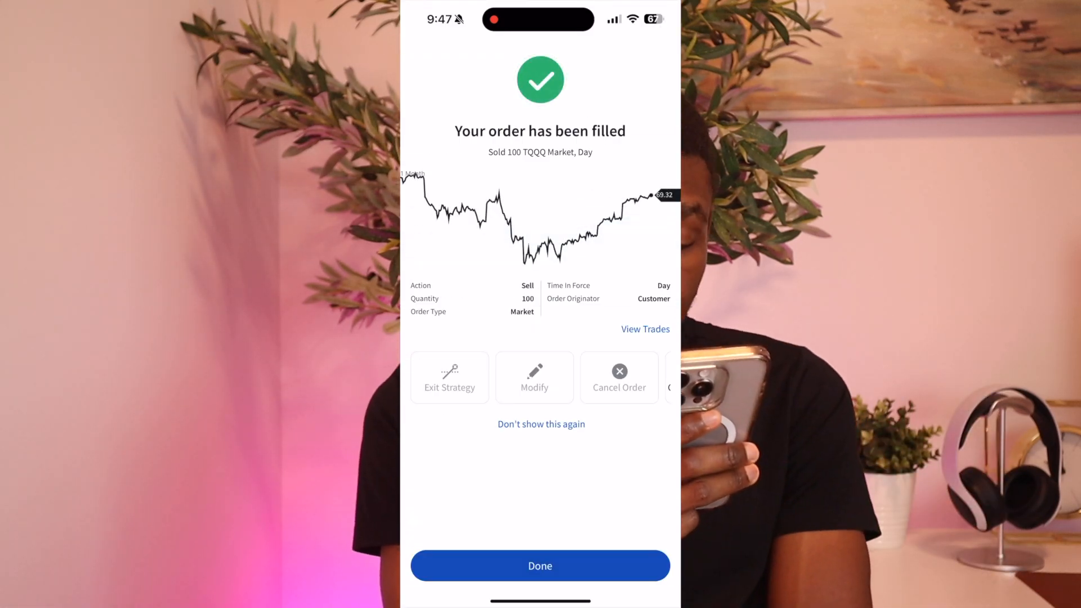
{"action": "left_click", "coordinate": [539, 566]}
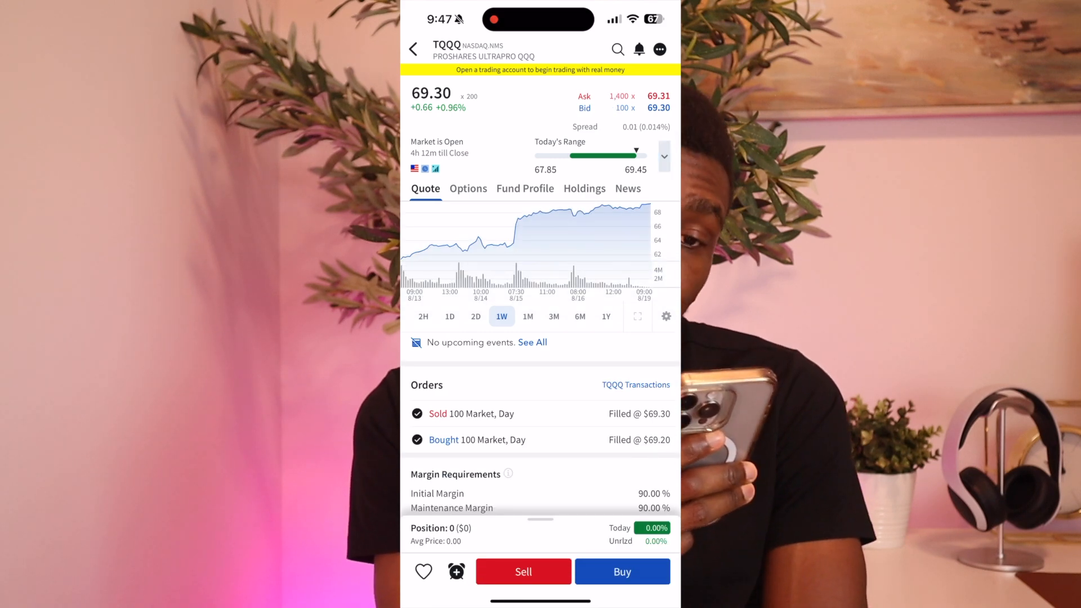
{"action": "left_click", "coordinate": [484, 569]}
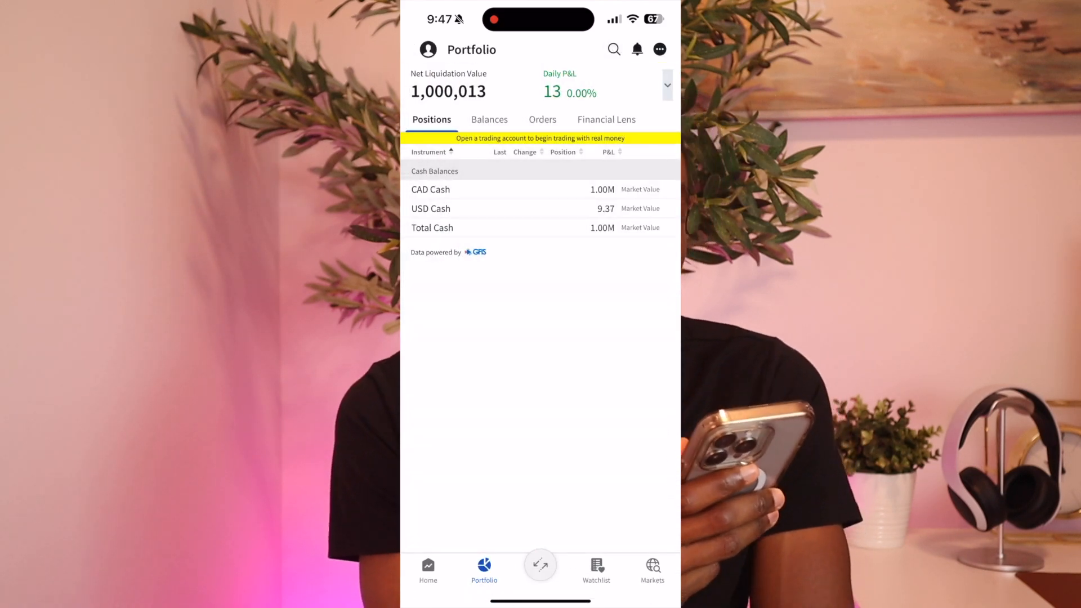